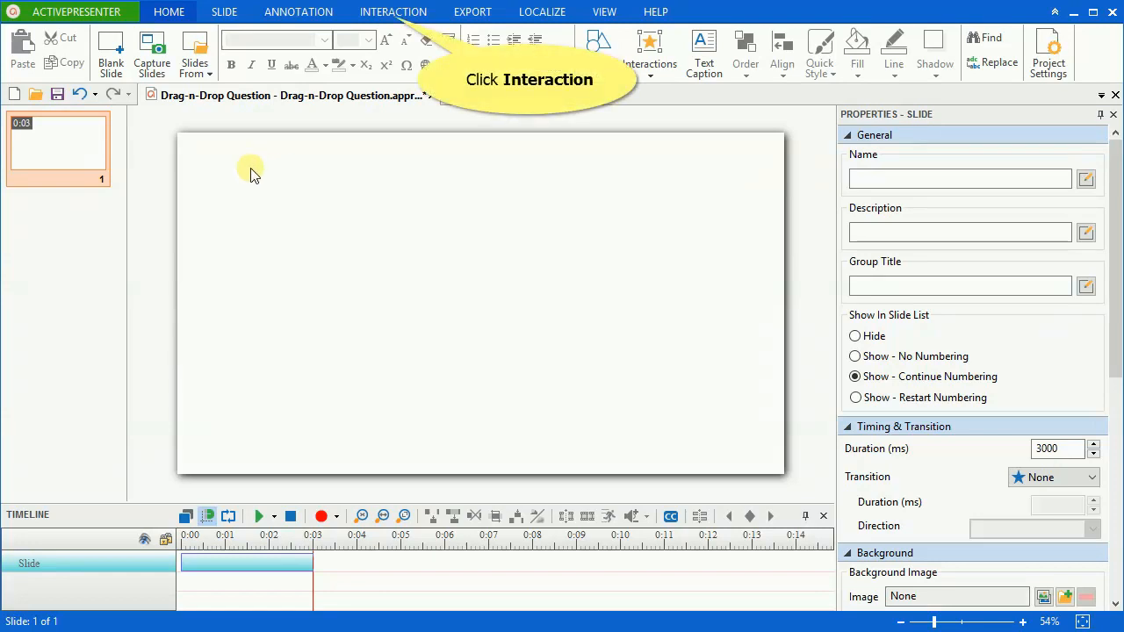
# Insert a Drag-n-Drop question from the Interaction question types
pyautogui.click(393, 10)
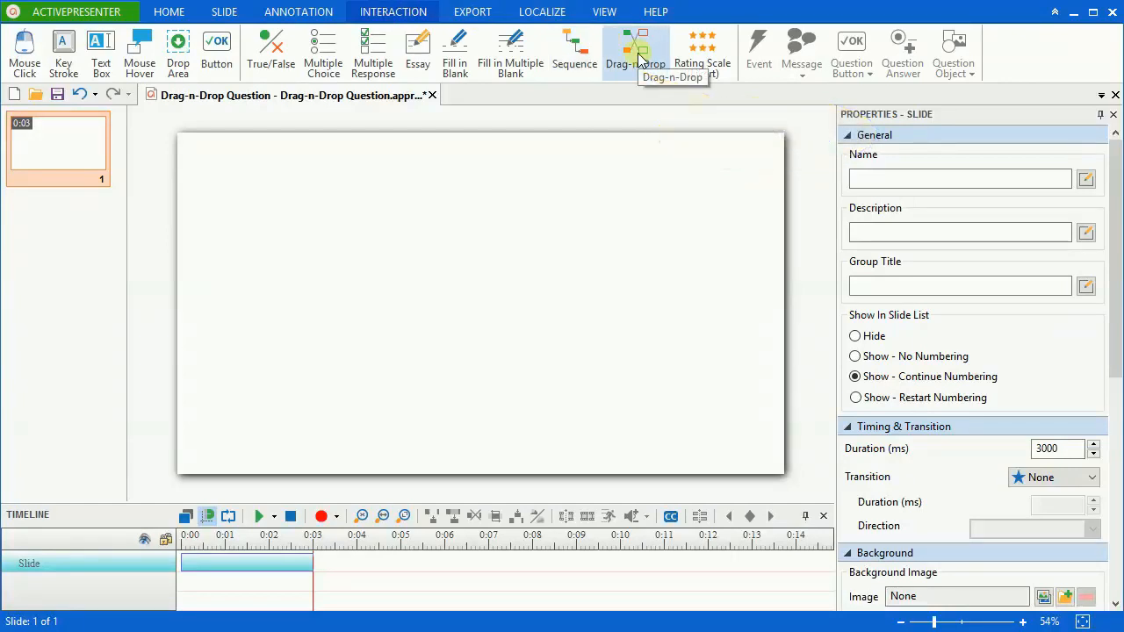
pyautogui.click(635, 53)
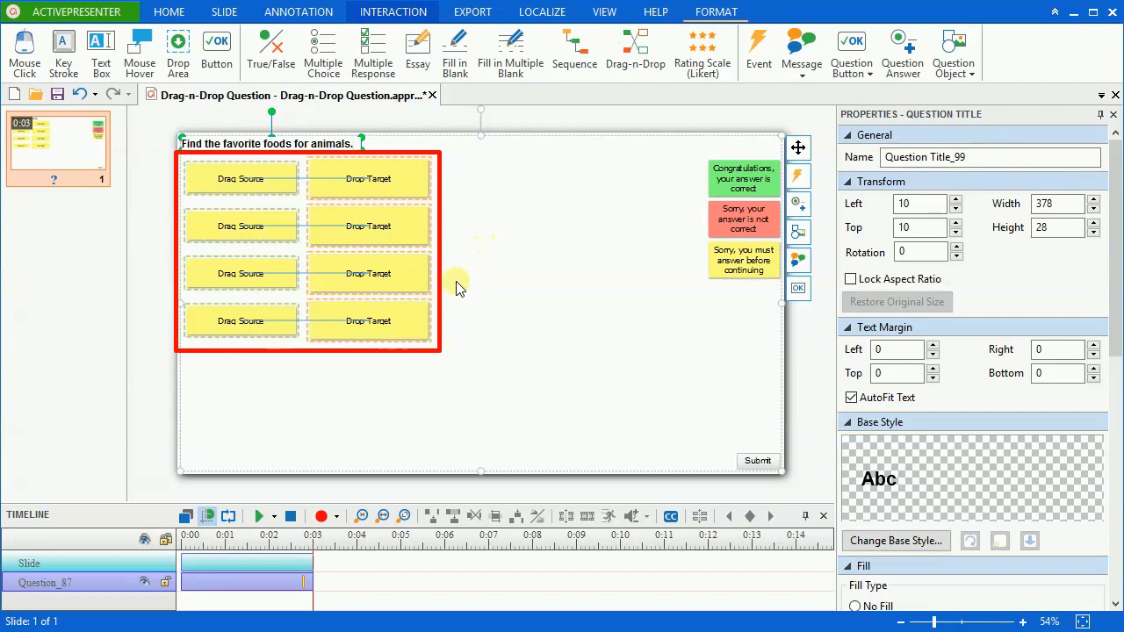
# Remove the placeholder Drag Source and Drop Target shapes from the question
pyautogui.click(396, 179)
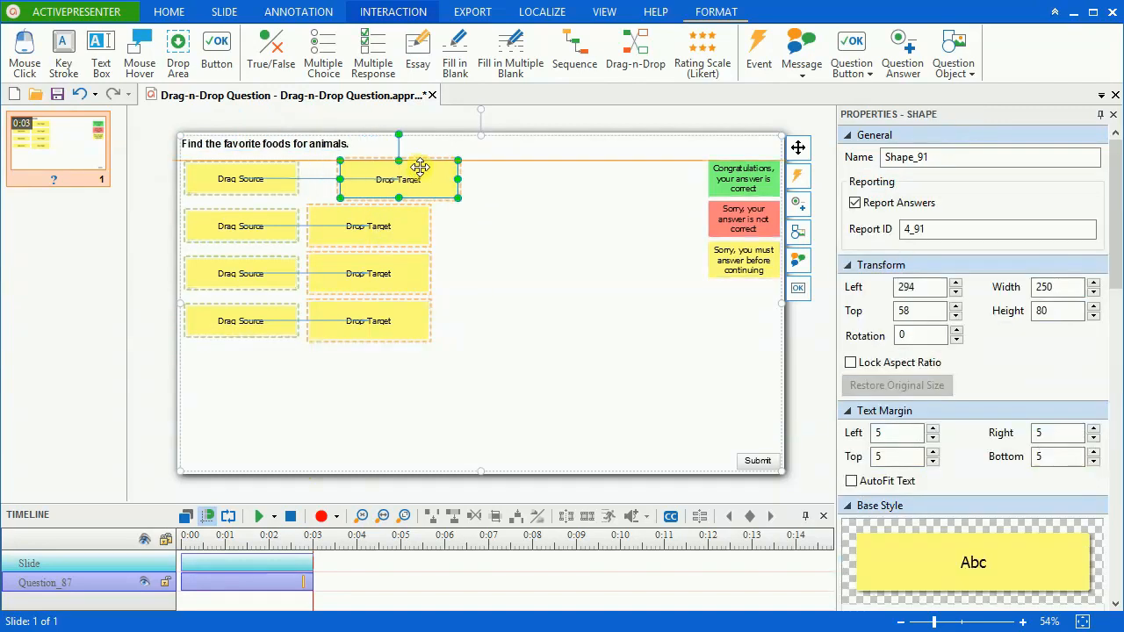
pyautogui.moveTo(396, 179); pyautogui.dragTo(453, 181)
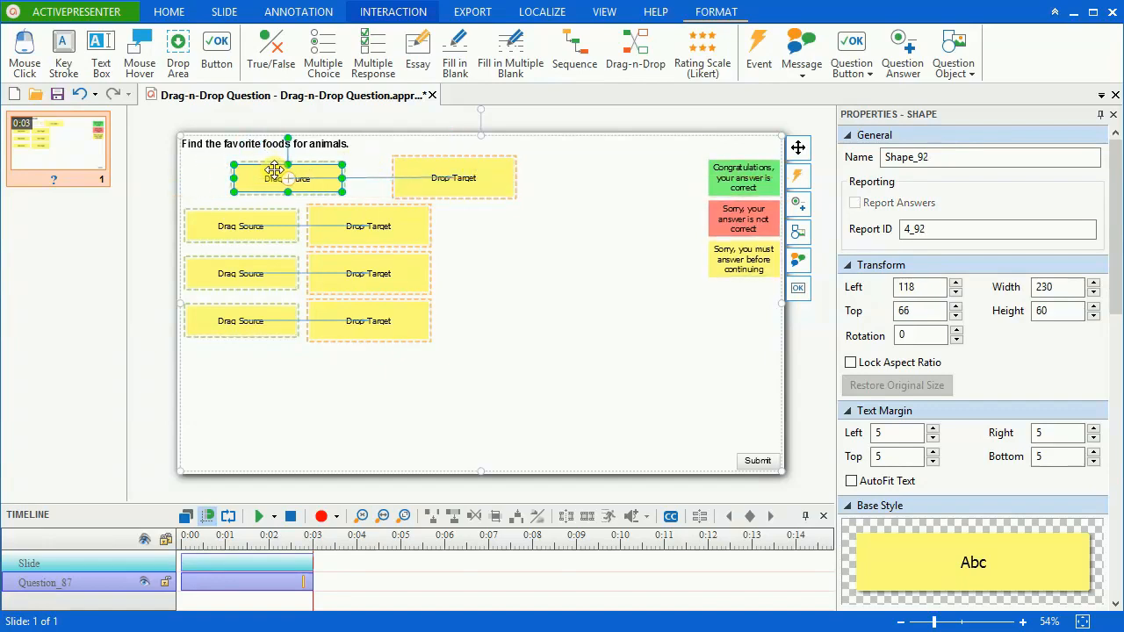
pyautogui.moveTo(285, 179); pyautogui.dragTo(243, 179)
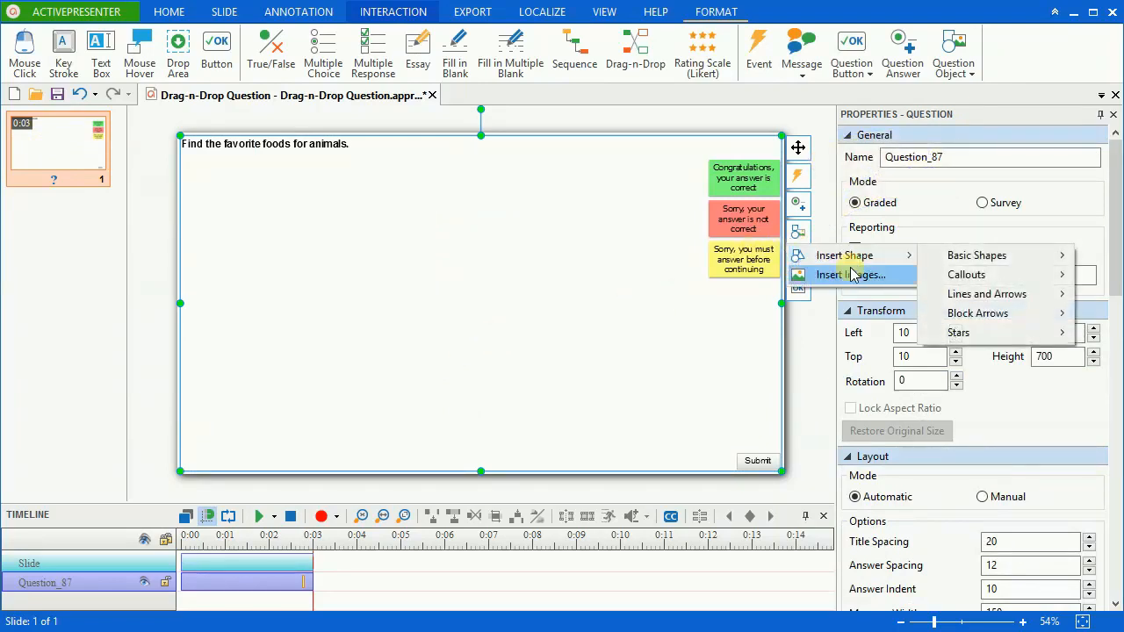
# Insert all eight animal and food image files into the question
pyautogui.click(851, 274)
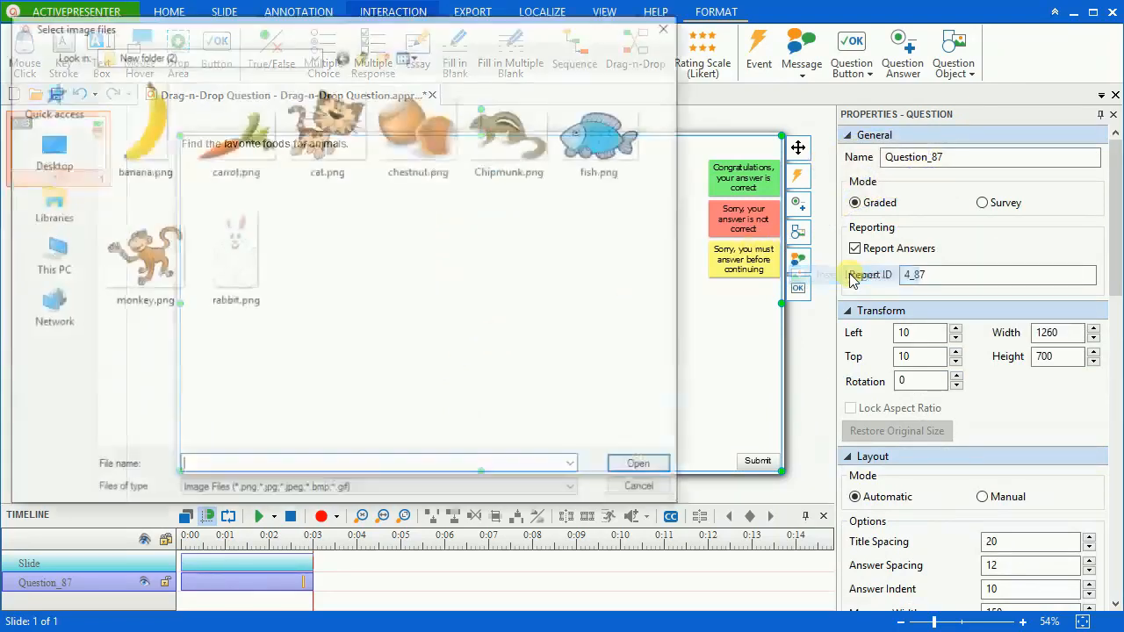
pyautogui.click(236, 126)
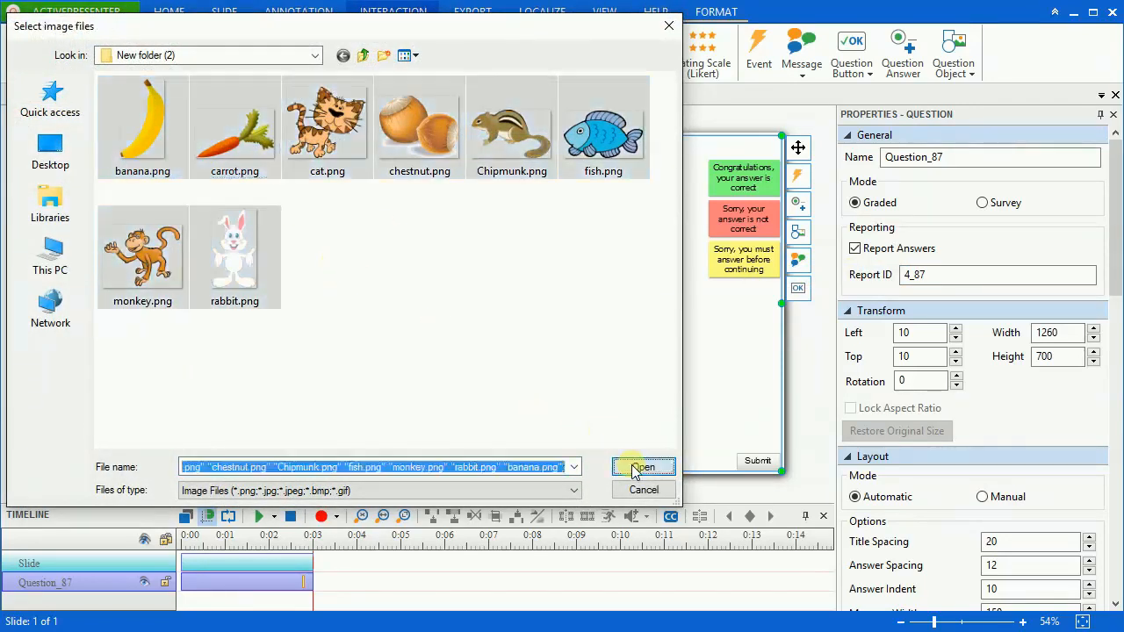
pyautogui.click(643, 468)
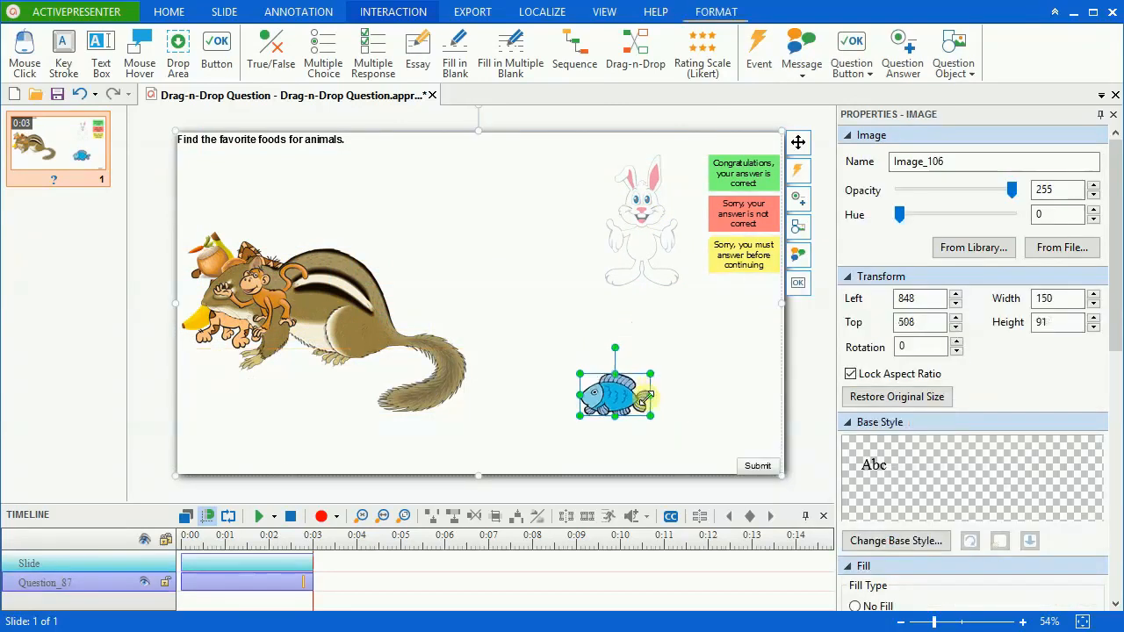
# Arrange the chipmunk and other animals in a top row, chestnuts and foods in a bottom row
pyautogui.click(290, 333)
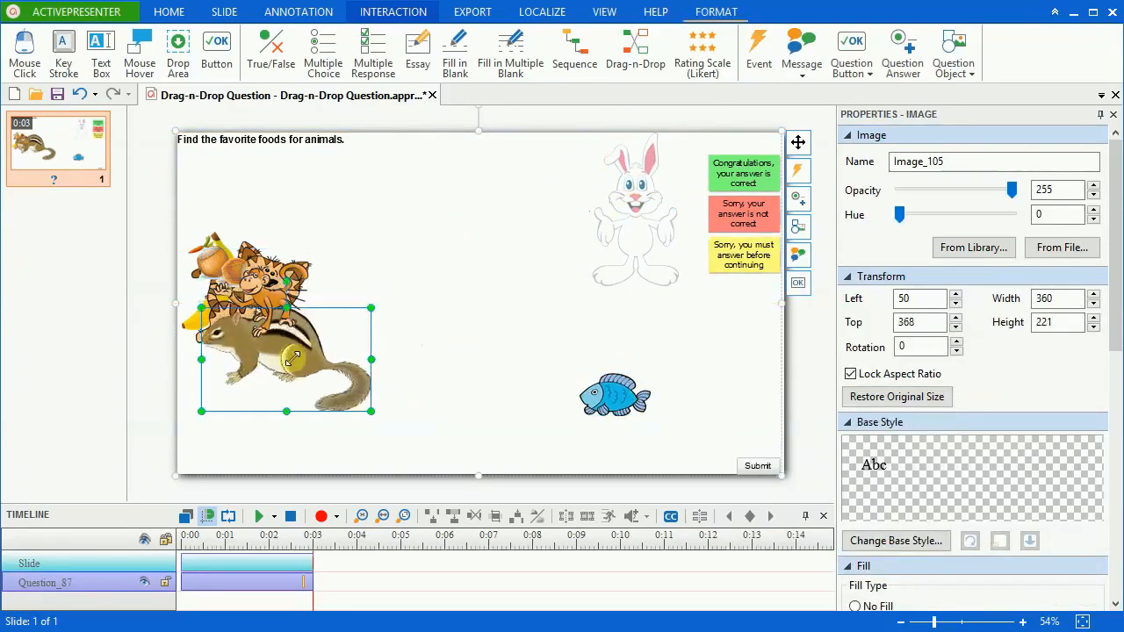
pyautogui.moveTo(290, 358); pyautogui.dragTo(345, 218)
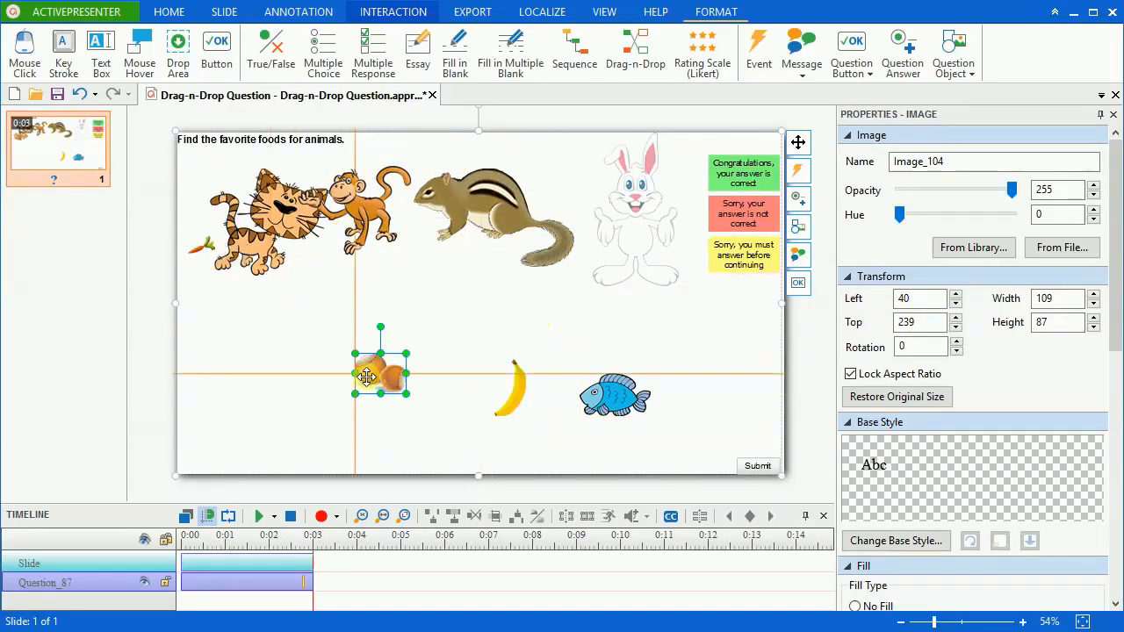
pyautogui.moveTo(379, 372); pyautogui.dragTo(295, 386)
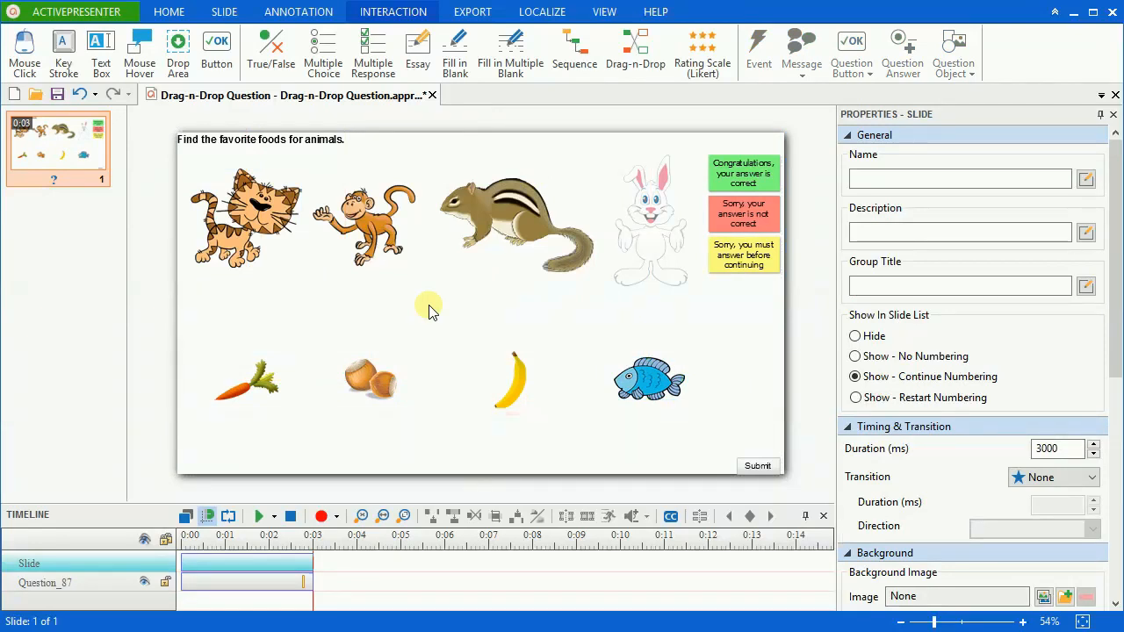
pyautogui.moveTo(737, 413)
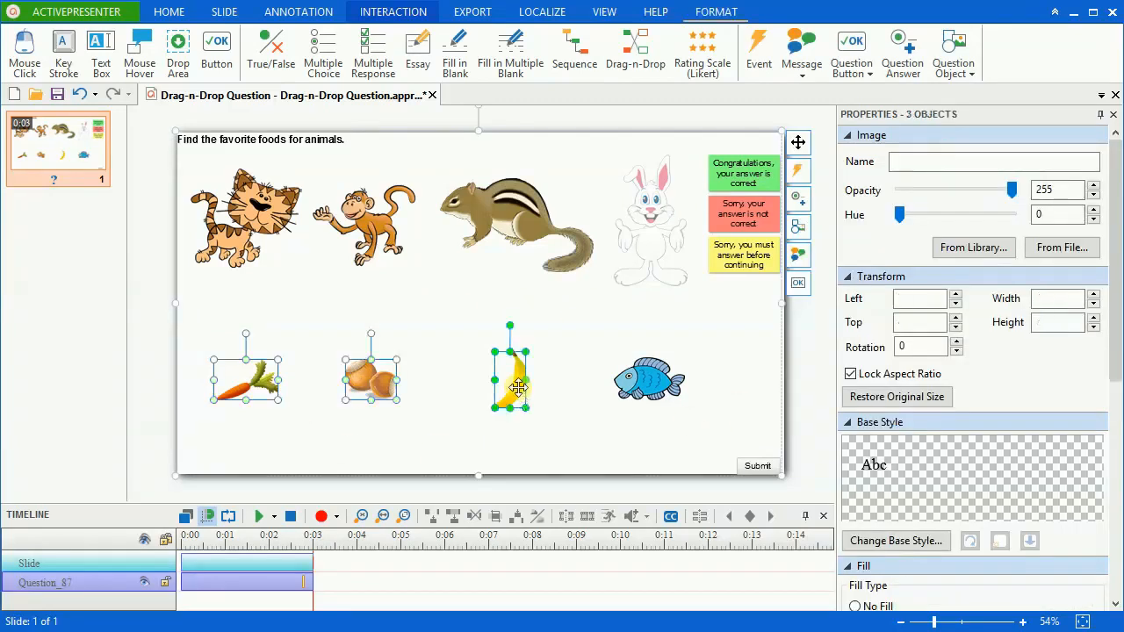
# Make the four food pictures Drag Sources with a Zoom drag effect
pyautogui.click(649, 378)
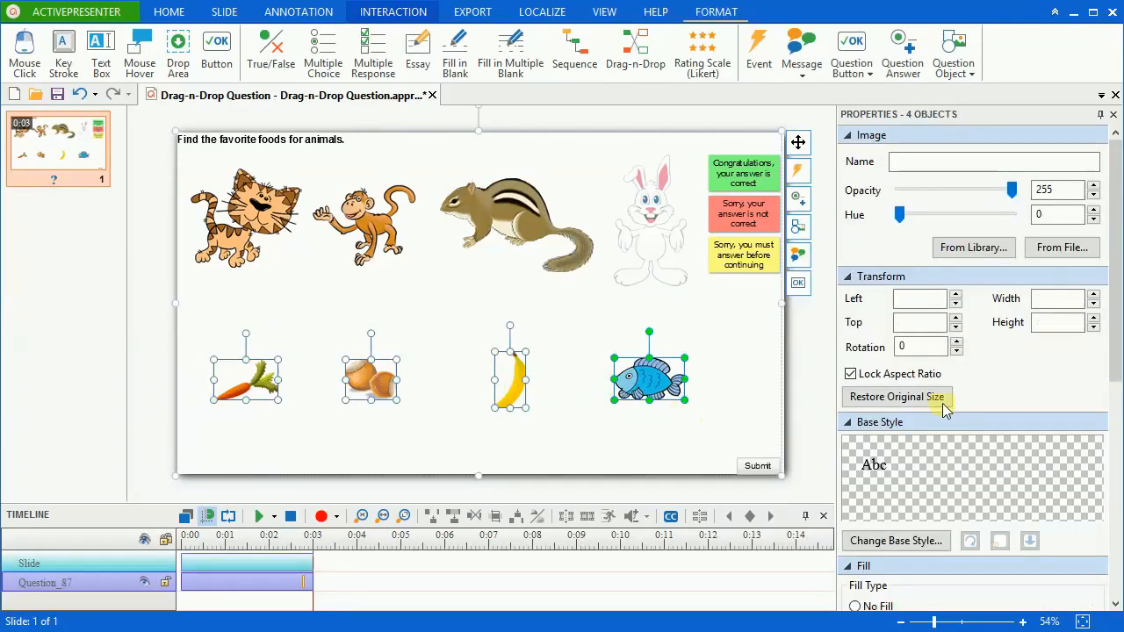
pyautogui.scroll(-3)
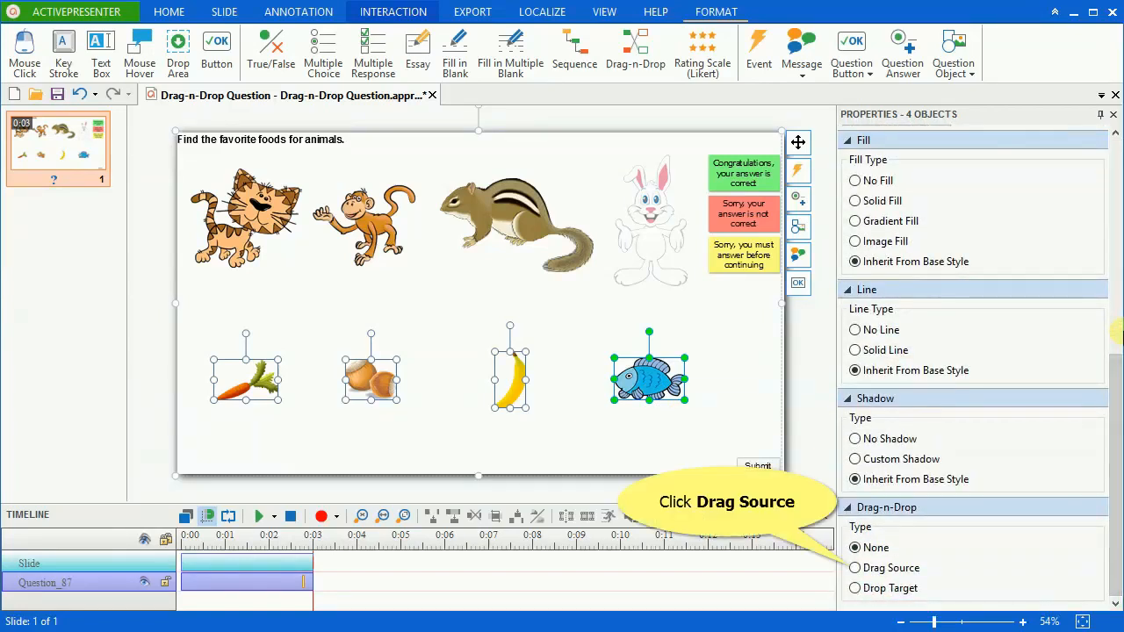
pyautogui.click(854, 567)
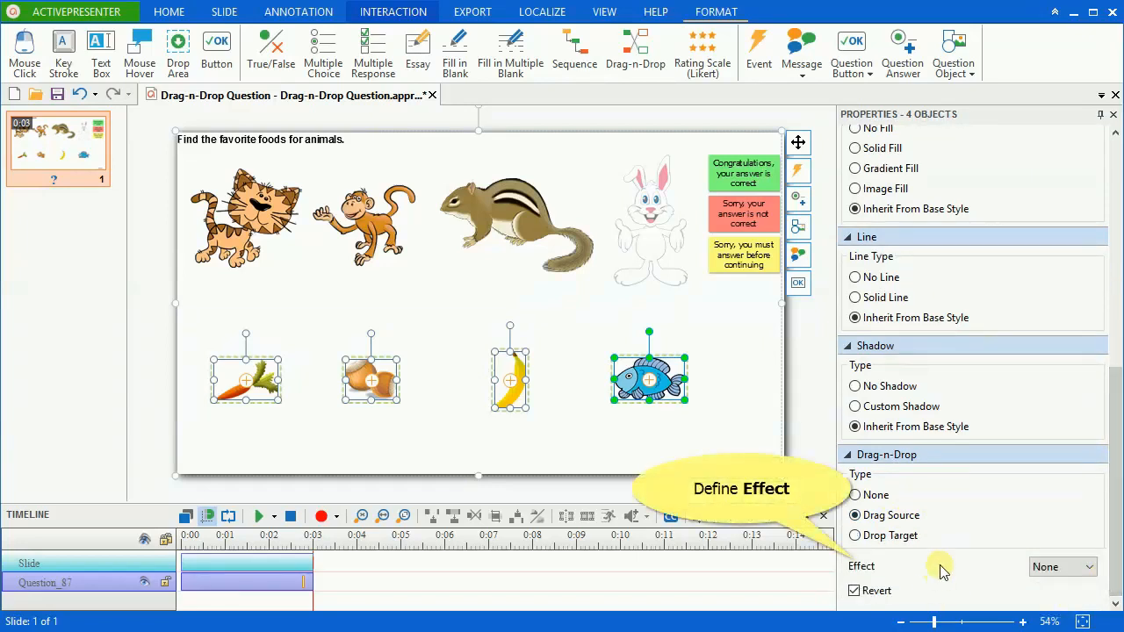
pyautogui.click(1061, 565)
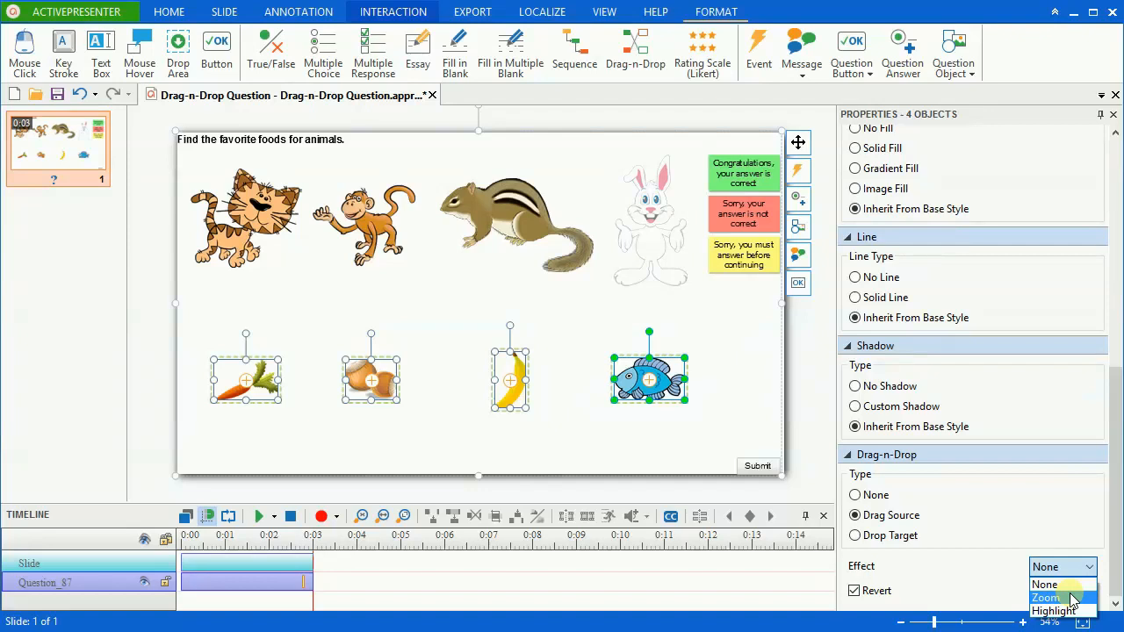
pyautogui.click(1047, 597)
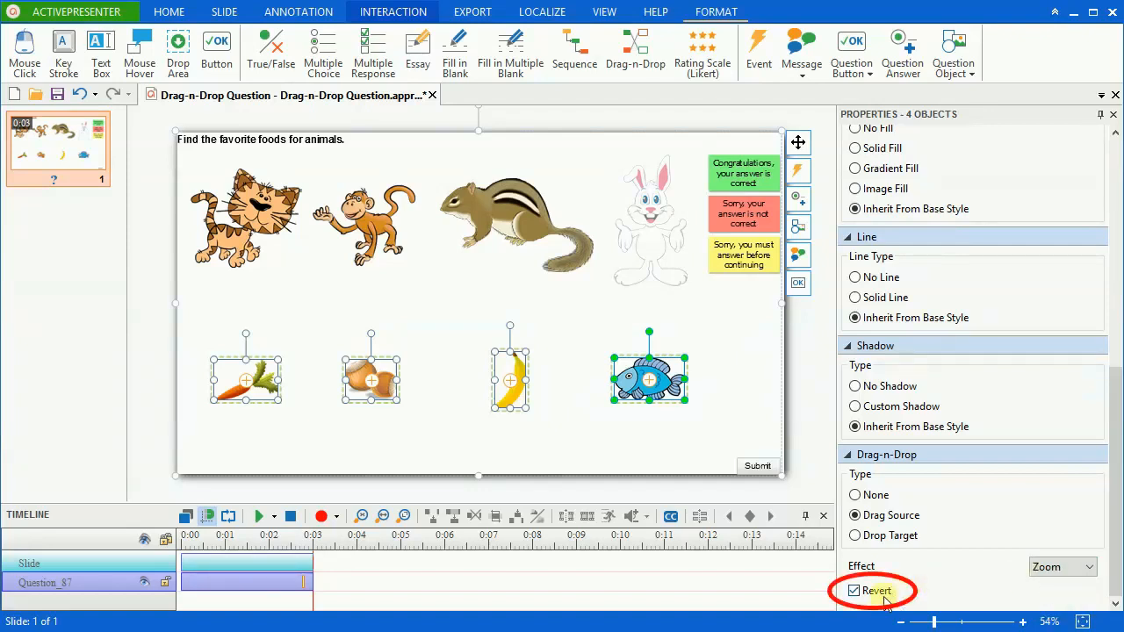
pyautogui.click(854, 590)
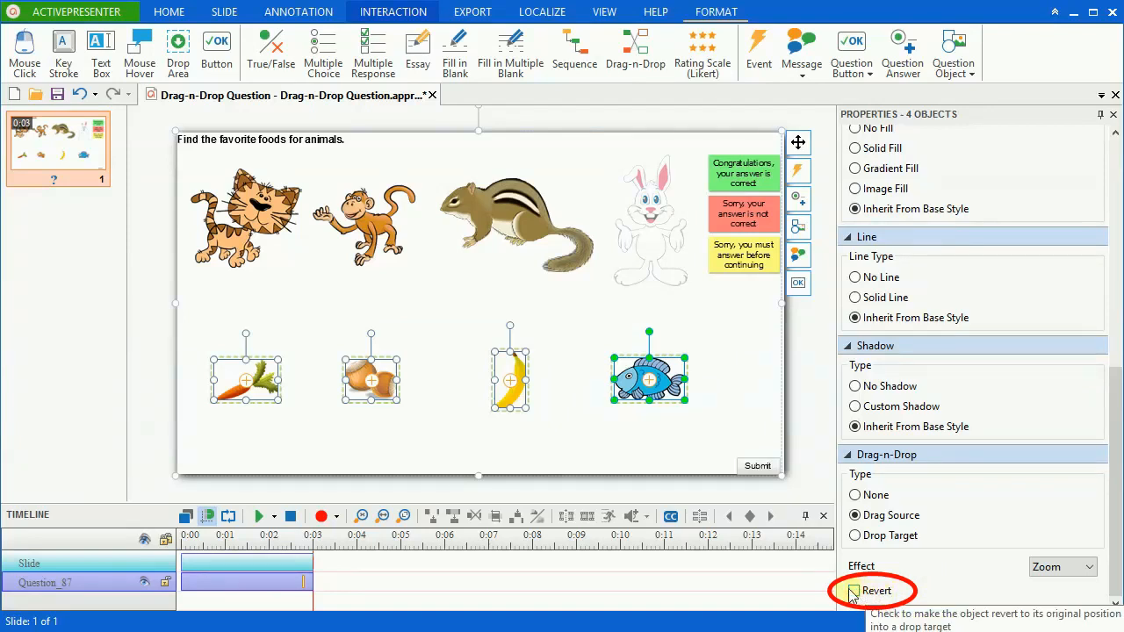
pyautogui.click(854, 590)
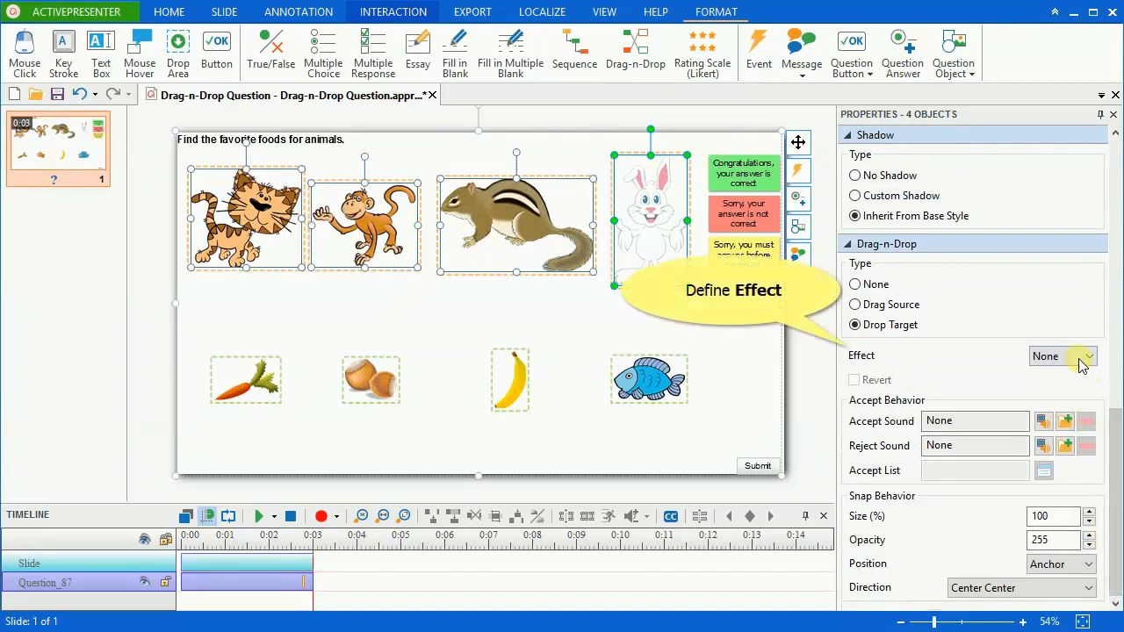
# Choose the Highlight effect for the animal drop targets
pyautogui.click(1063, 355)
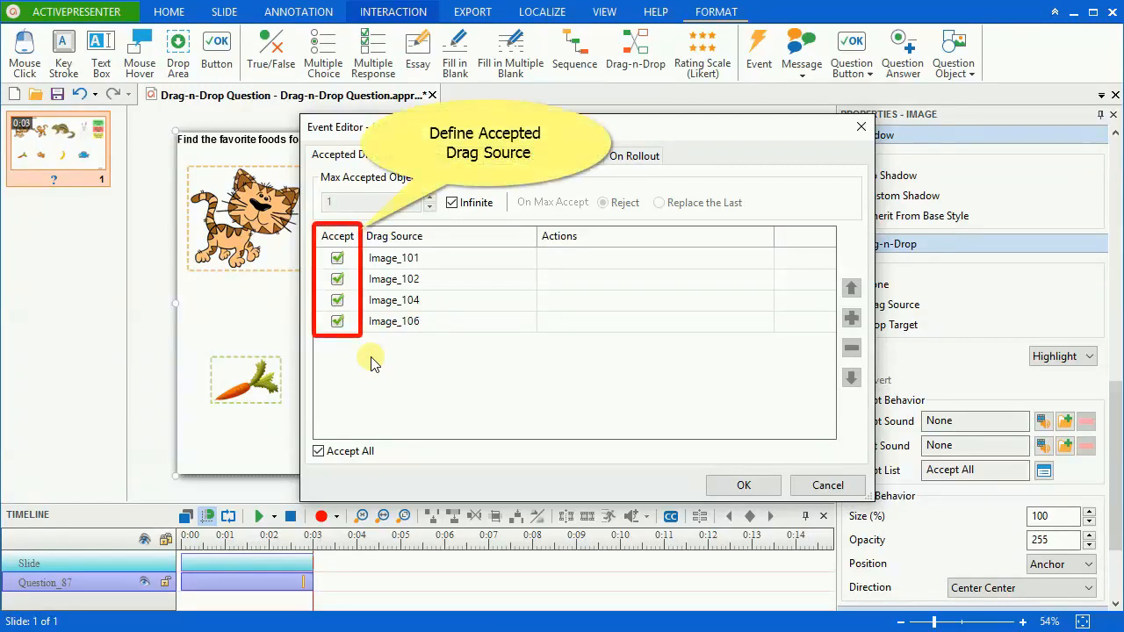
pyautogui.moveTo(404, 389)
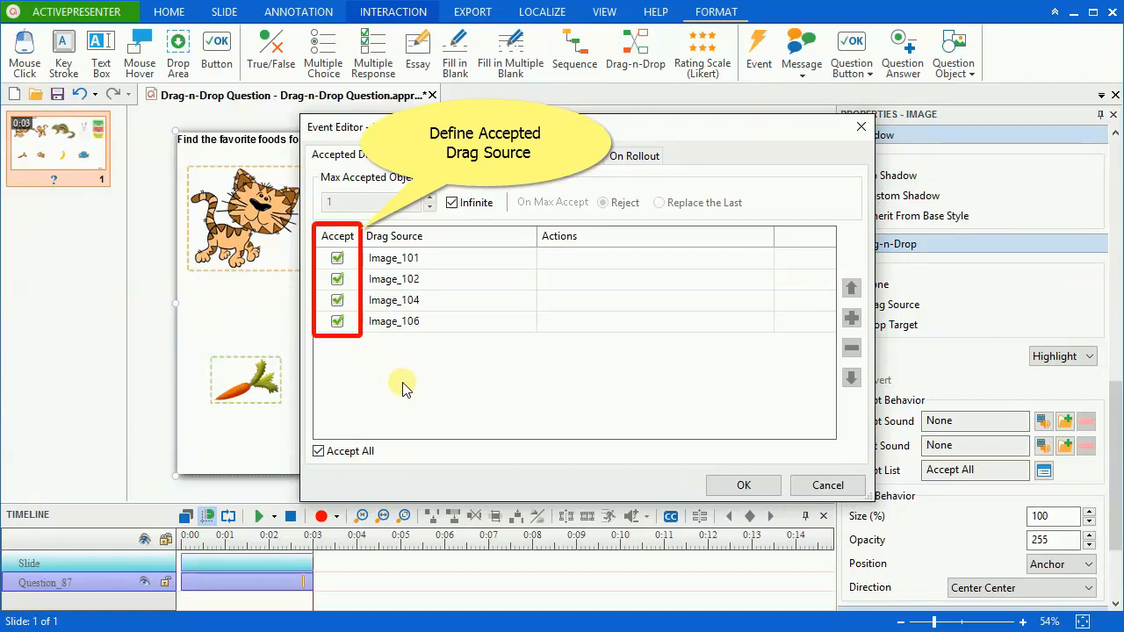
# Edit which food images this animal target accepts in the Accepted Drag Source list
pyautogui.click(743, 485)
pyautogui.write('70')
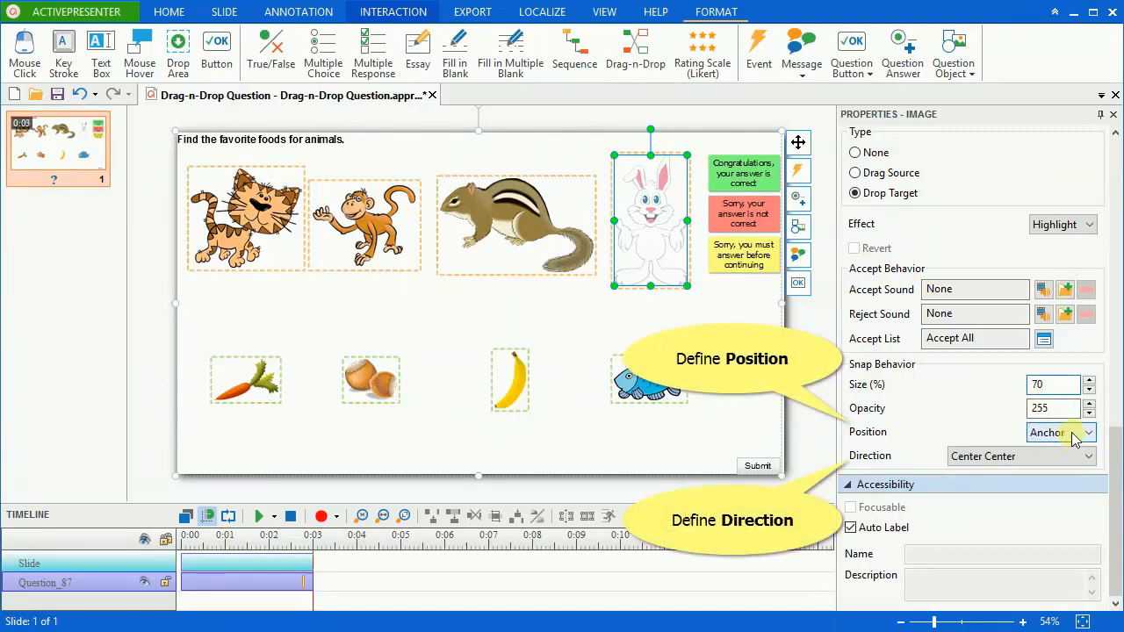
# Set the rabbit target's snap position to Tile, direction From Top, Right to Left
pyautogui.click(1085, 432)
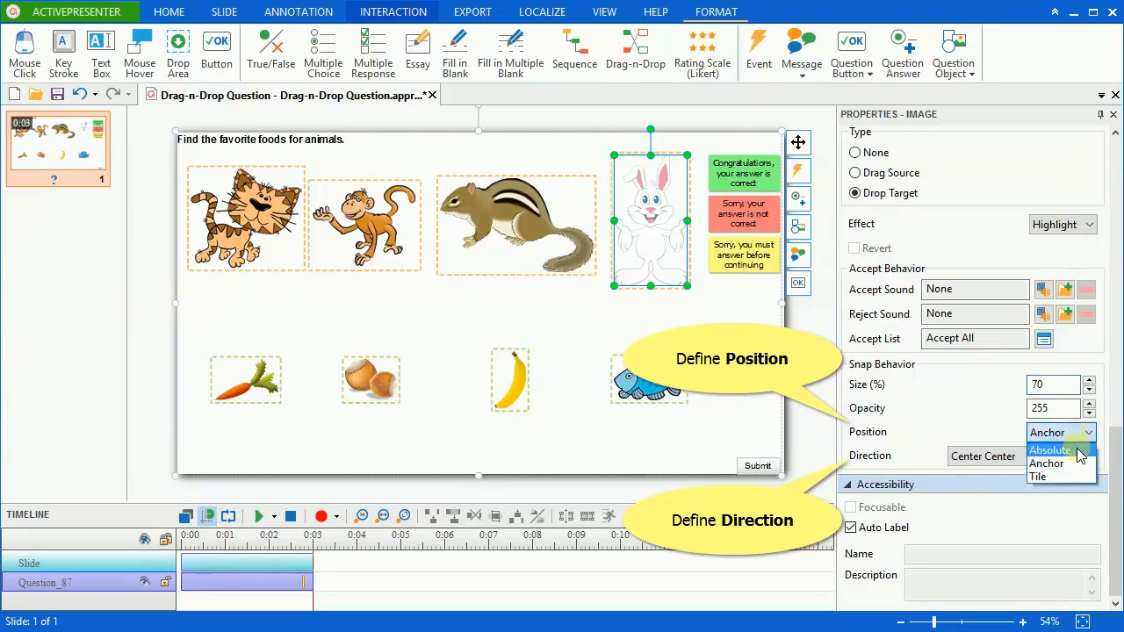
pyautogui.click(1050, 449)
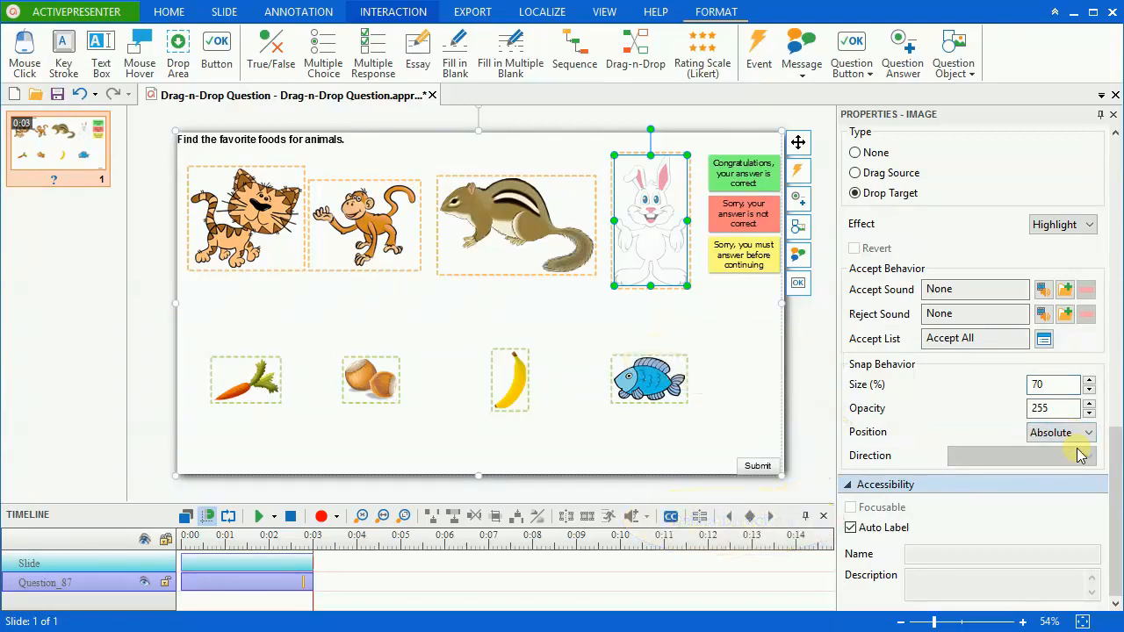
pyautogui.click(1089, 432)
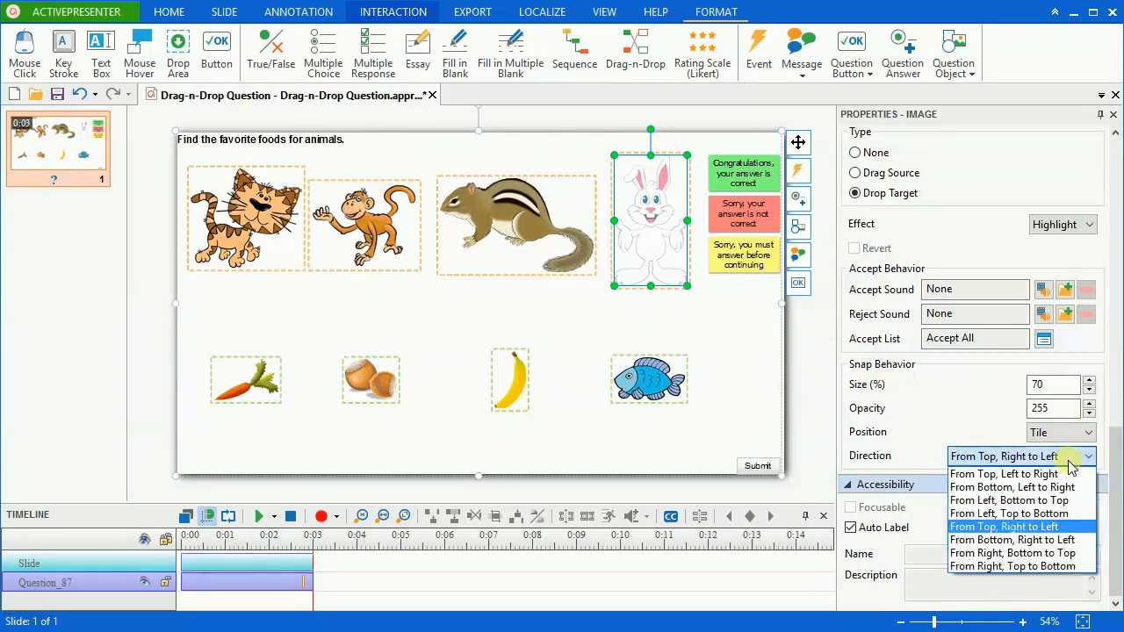
pyautogui.click(1005, 526)
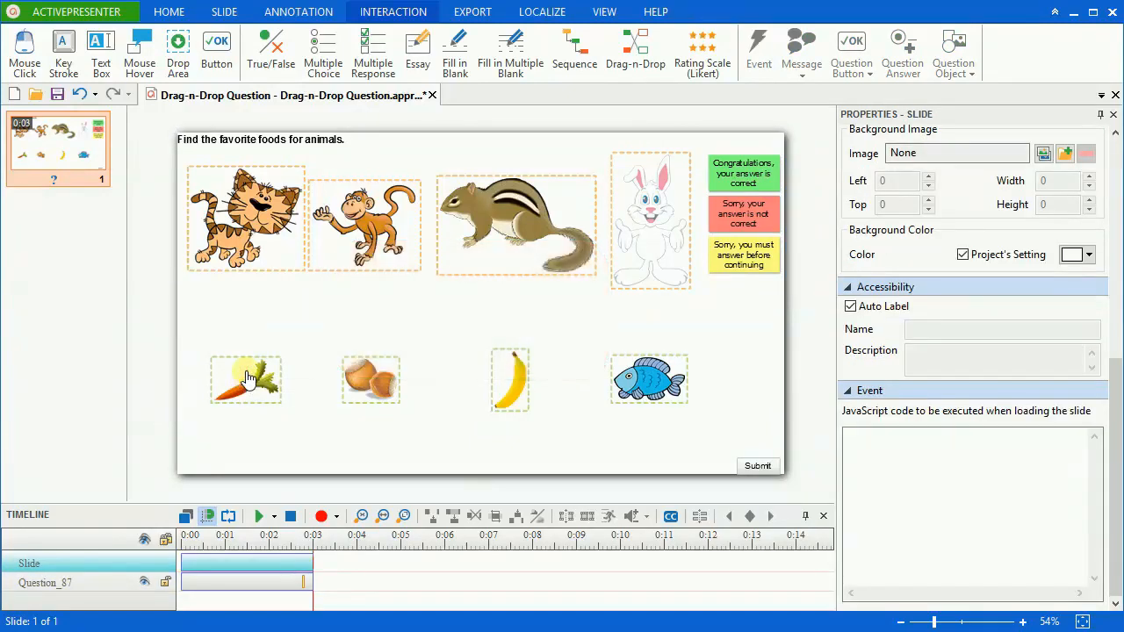
# Pair carrot with rabbit and each remaining food with its animal as correct answers
pyautogui.moveTo(246, 380); pyautogui.dragTo(650, 220)
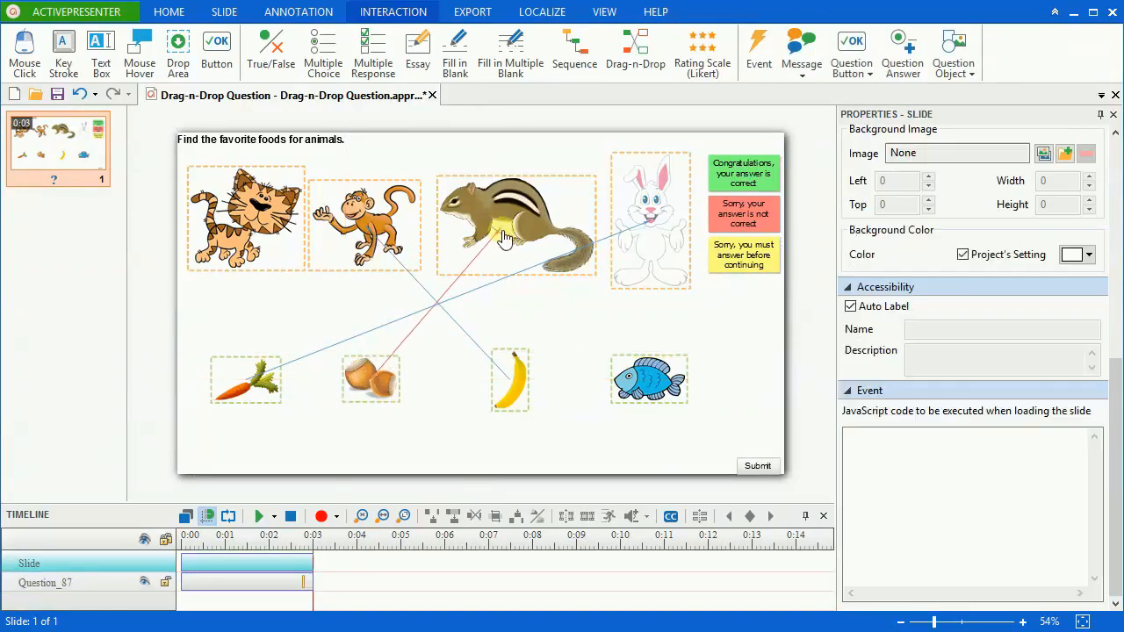
pyautogui.click(650, 379)
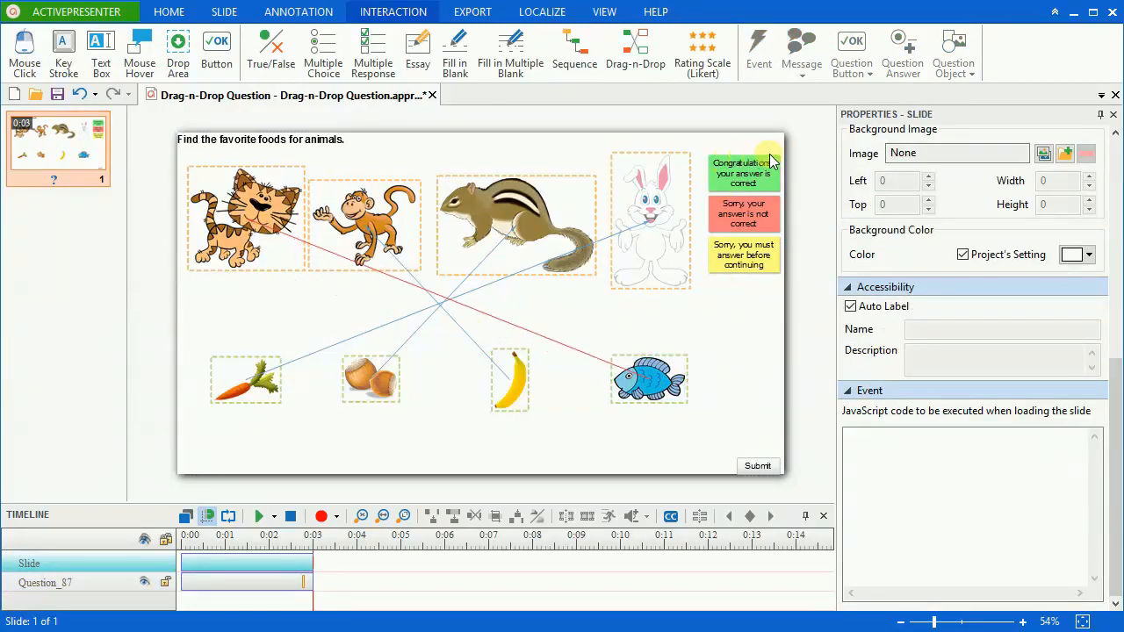
pyautogui.click(743, 174)
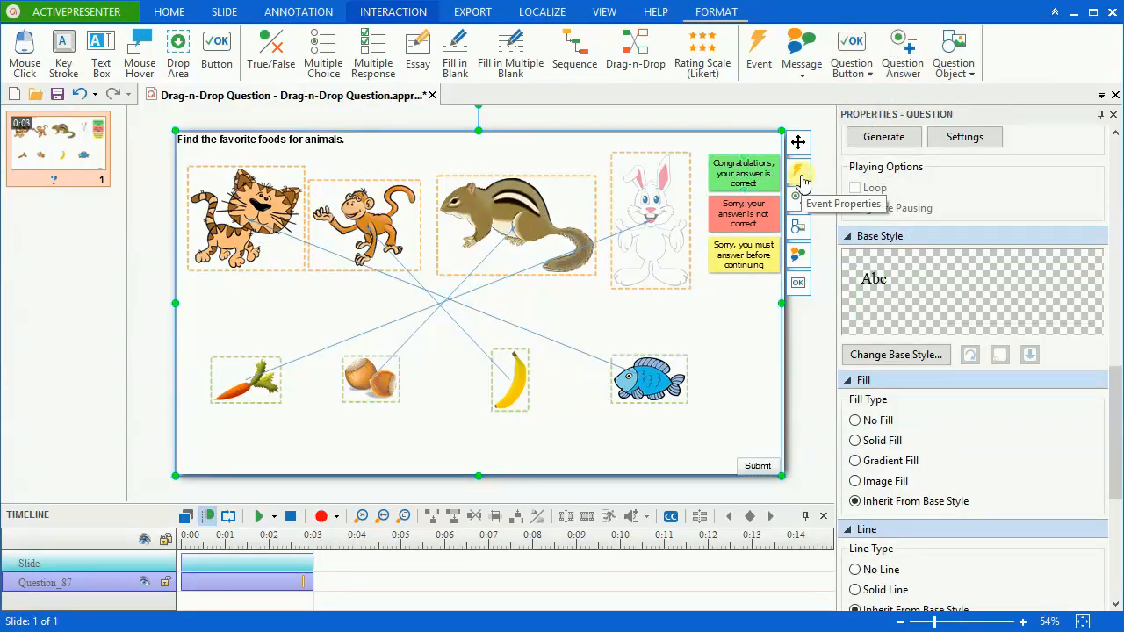
# Confirm the carrot-to-rabbit answer pair and set the question's Points to 2
pyautogui.click(797, 172)
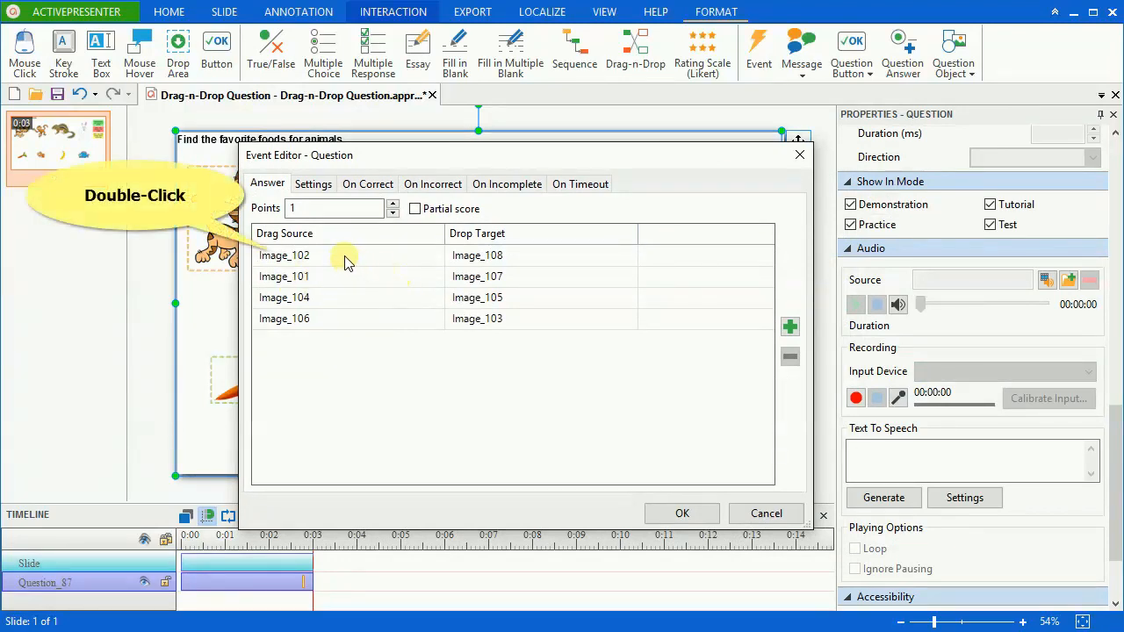
pyautogui.click(351, 255)
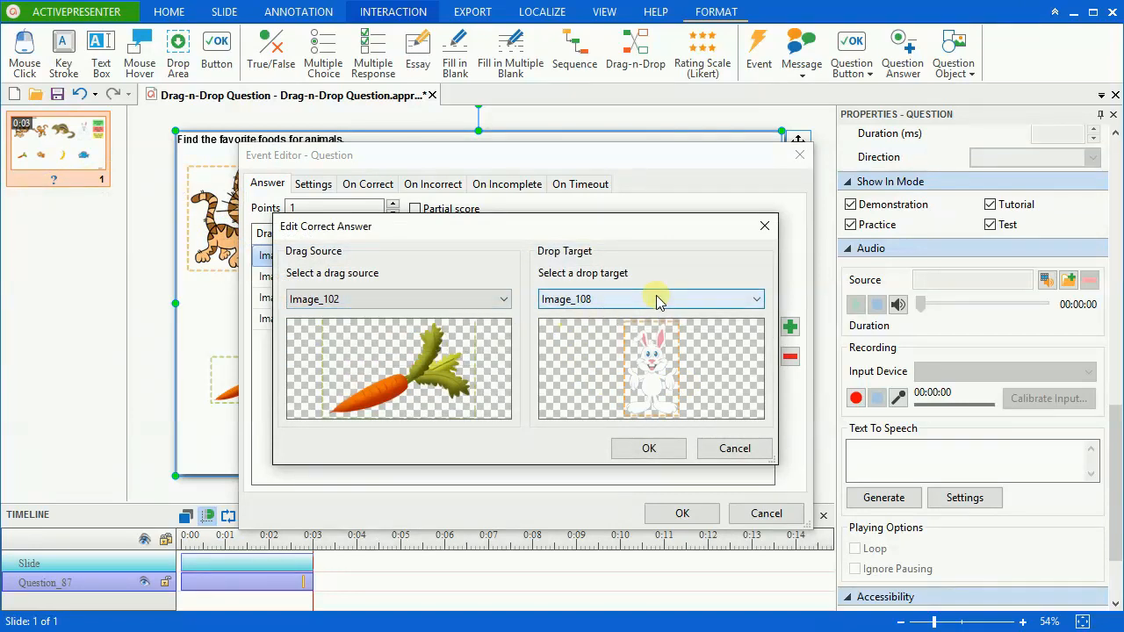
pyautogui.click(751, 298)
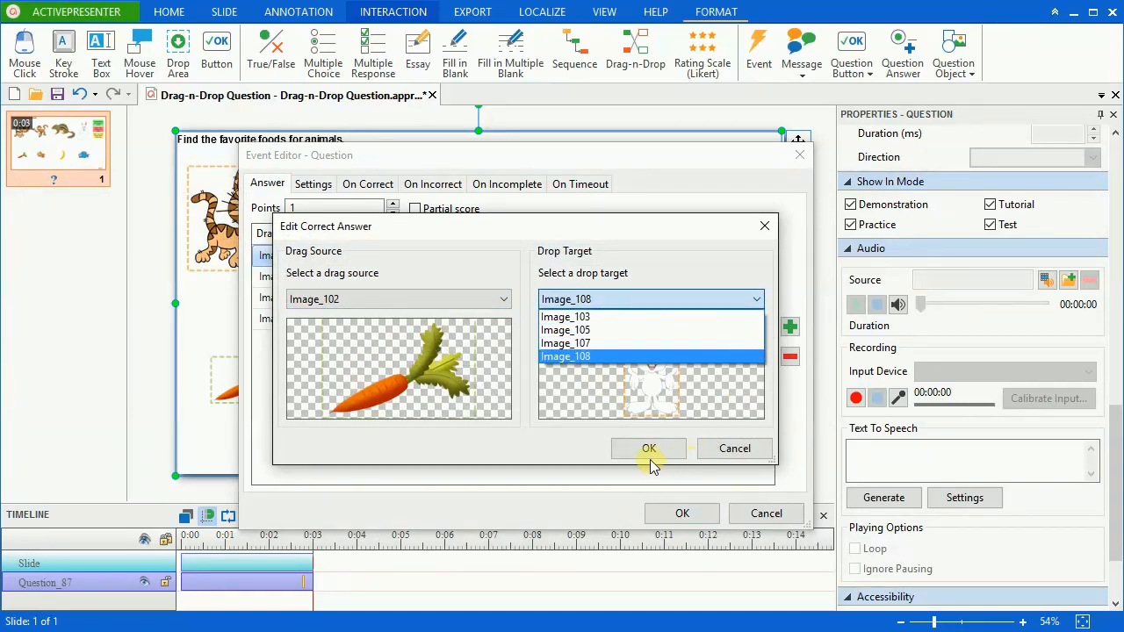
pyautogui.click(649, 449)
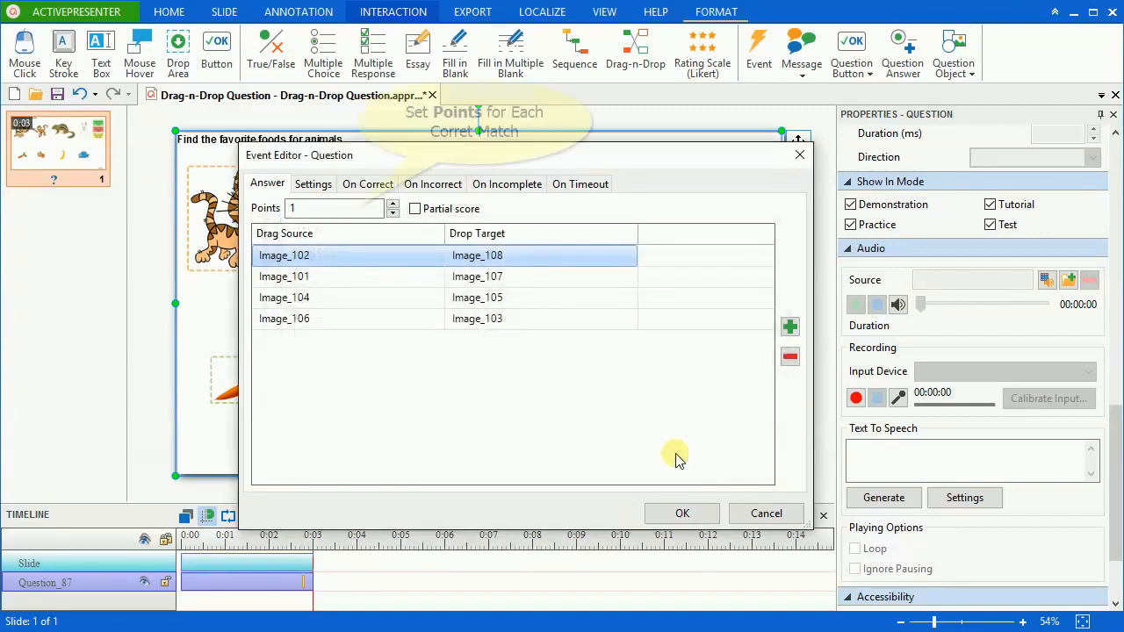
pyautogui.click(330, 207)
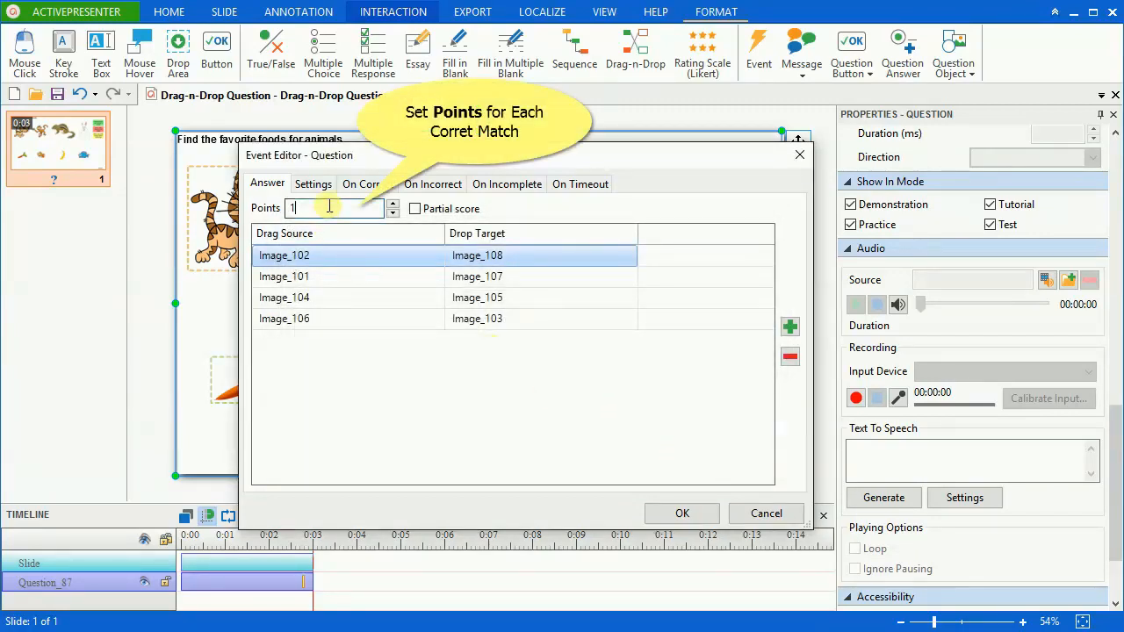
pyautogui.write('2')
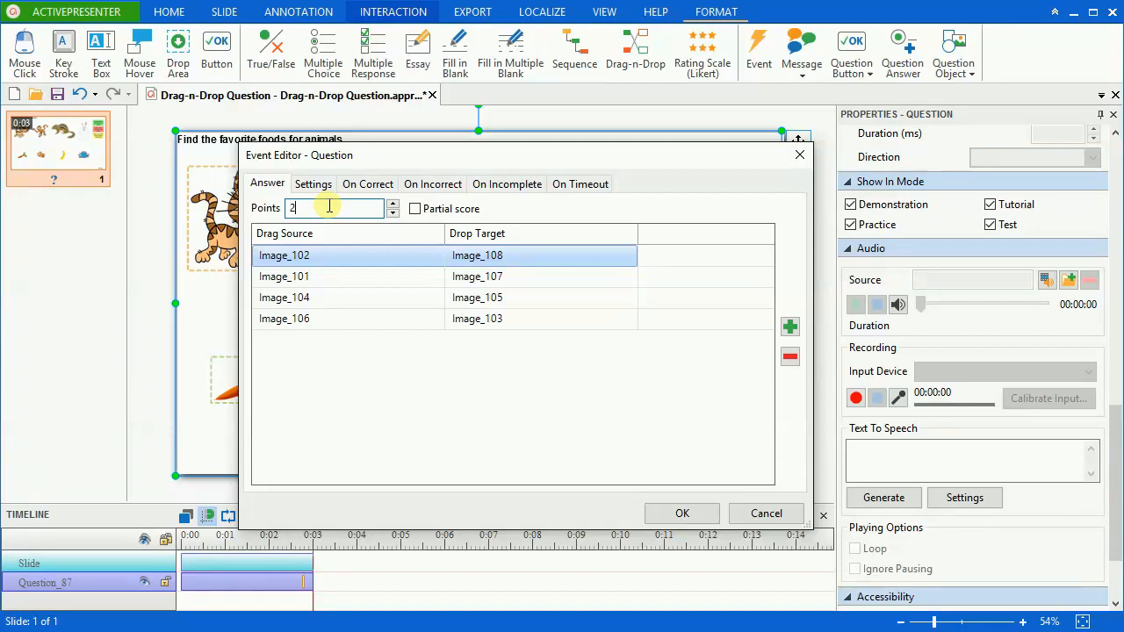
pyautogui.moveTo(519, 218)
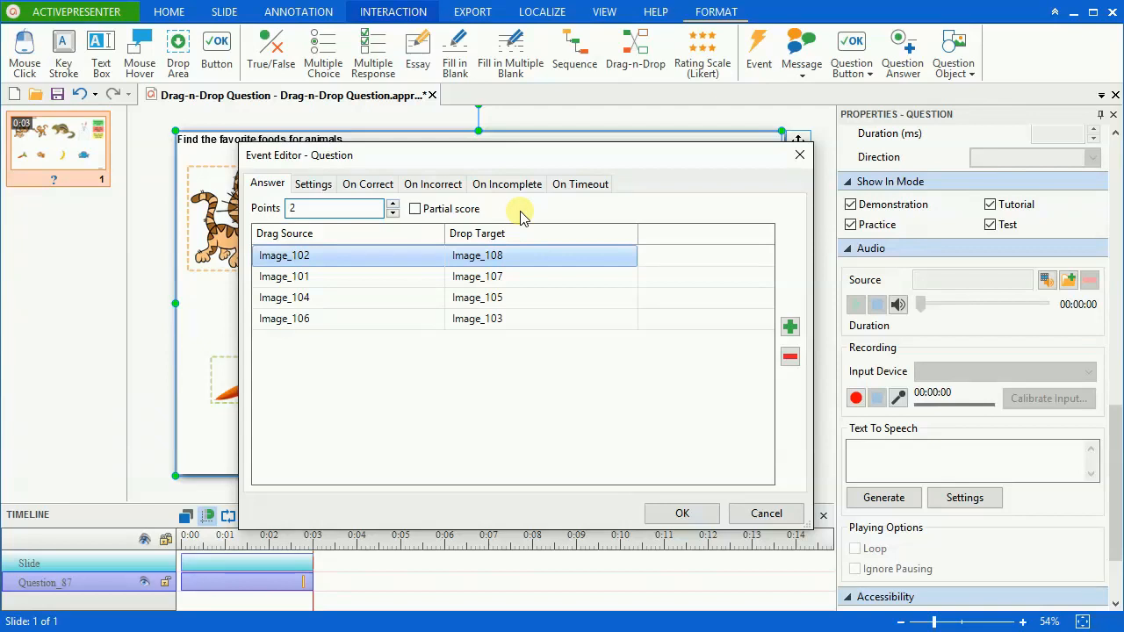
pyautogui.click(682, 513)
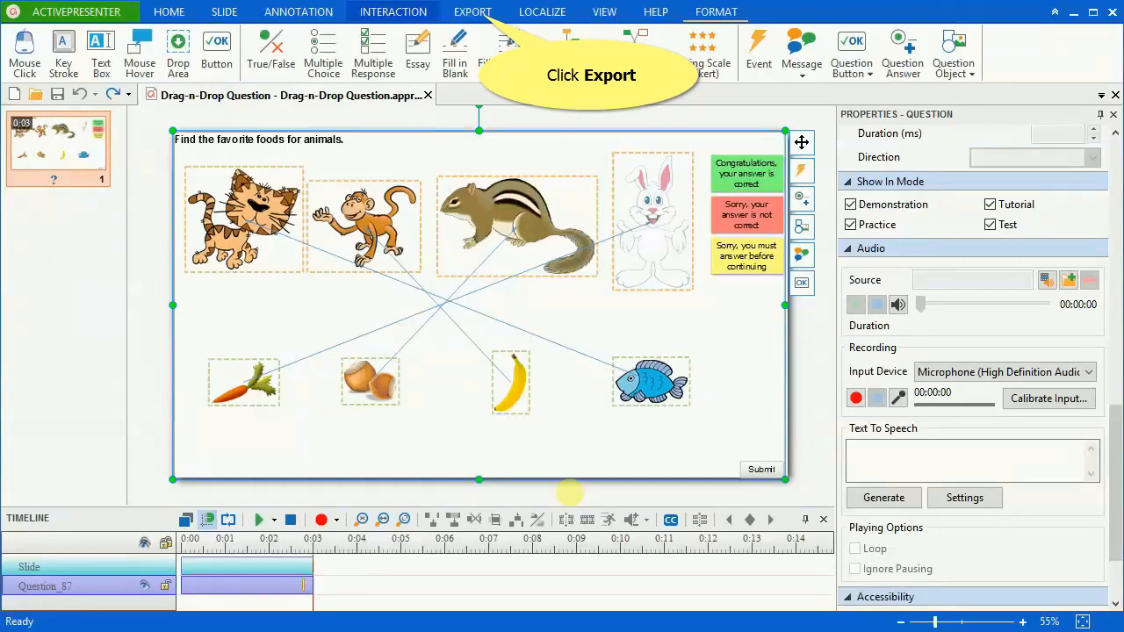
# Export the quiz as an HTML5 Simulation with reporting and an 80% pass condition, then view the output
pyautogui.click(473, 11)
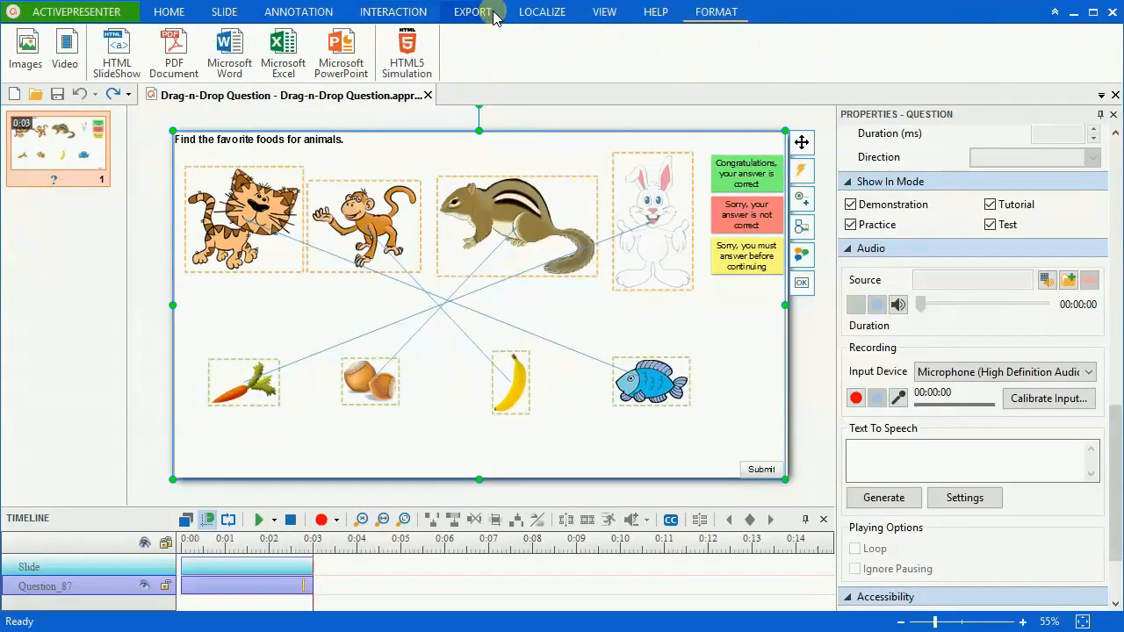
pyautogui.click(407, 51)
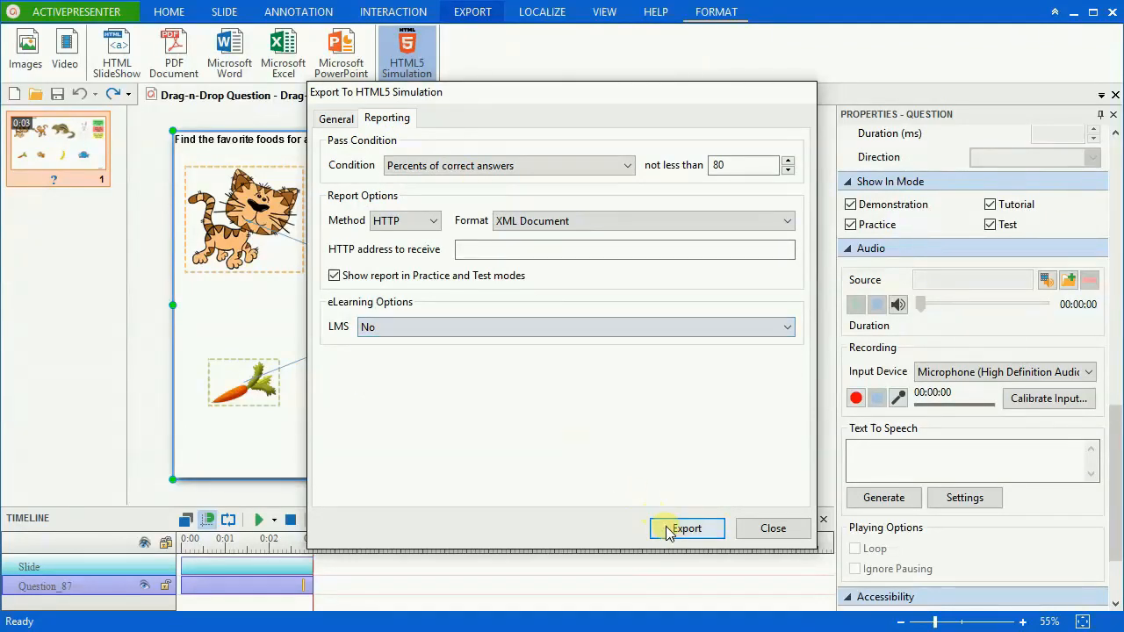
pyautogui.click(687, 527)
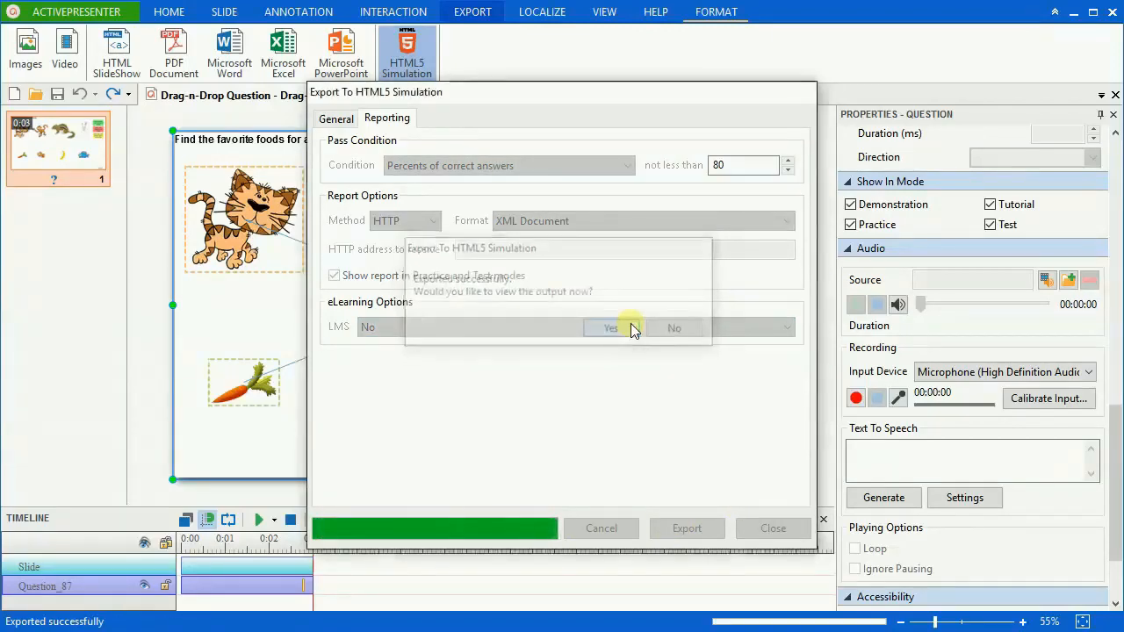
pyautogui.click(609, 328)
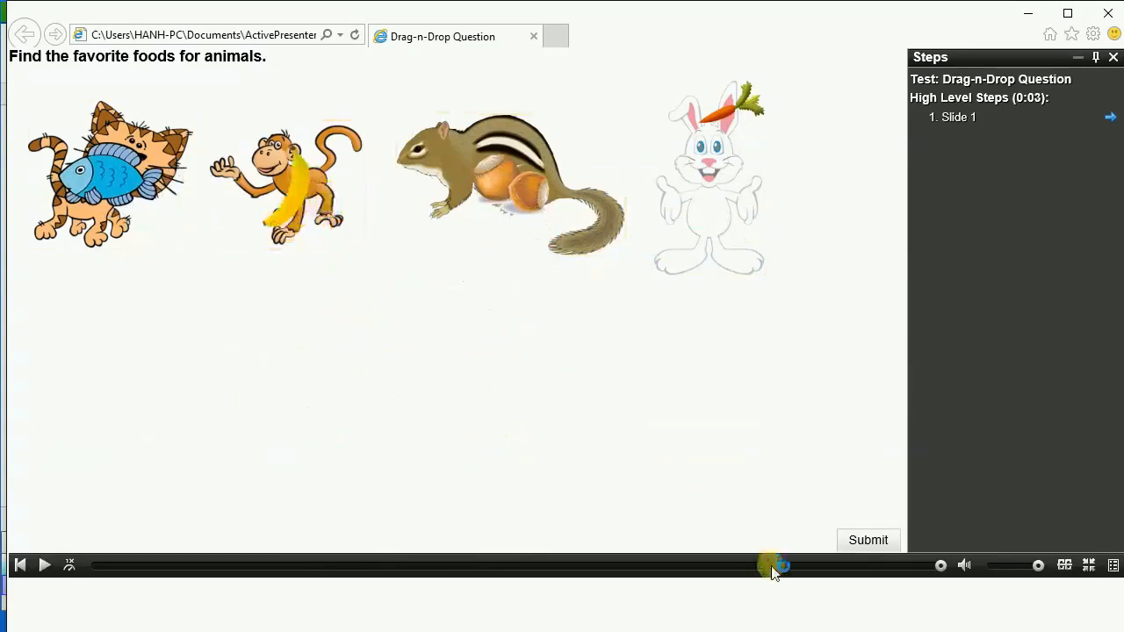
# Submit the matched answers and continue to the report showing 2/2 points, 100%, Passed
pyautogui.click(868, 541)
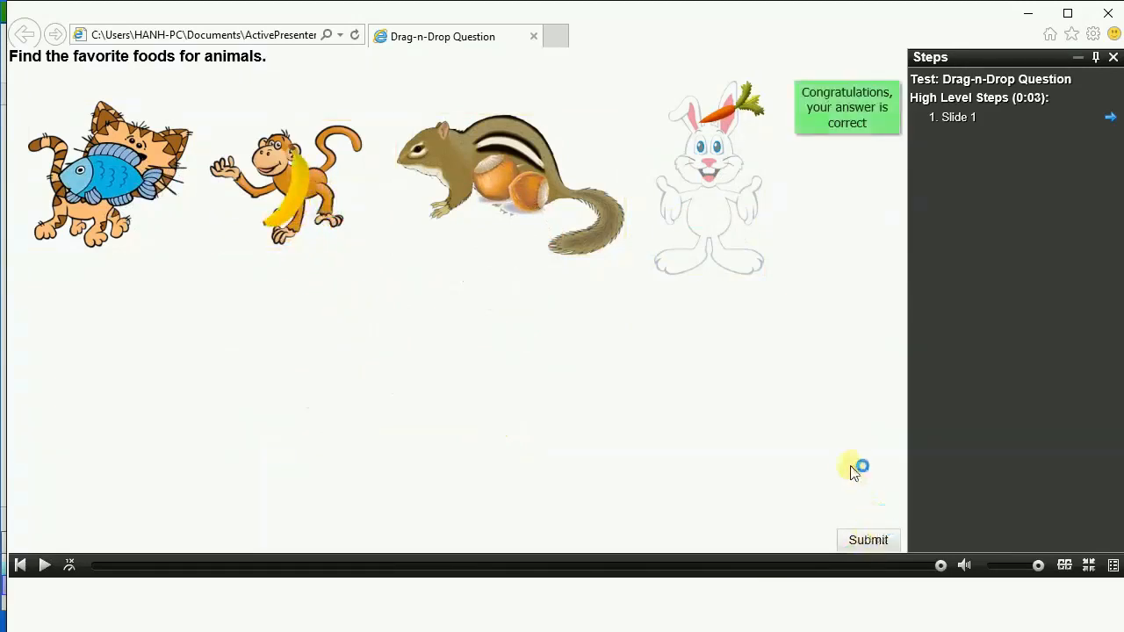
pyautogui.click(868, 541)
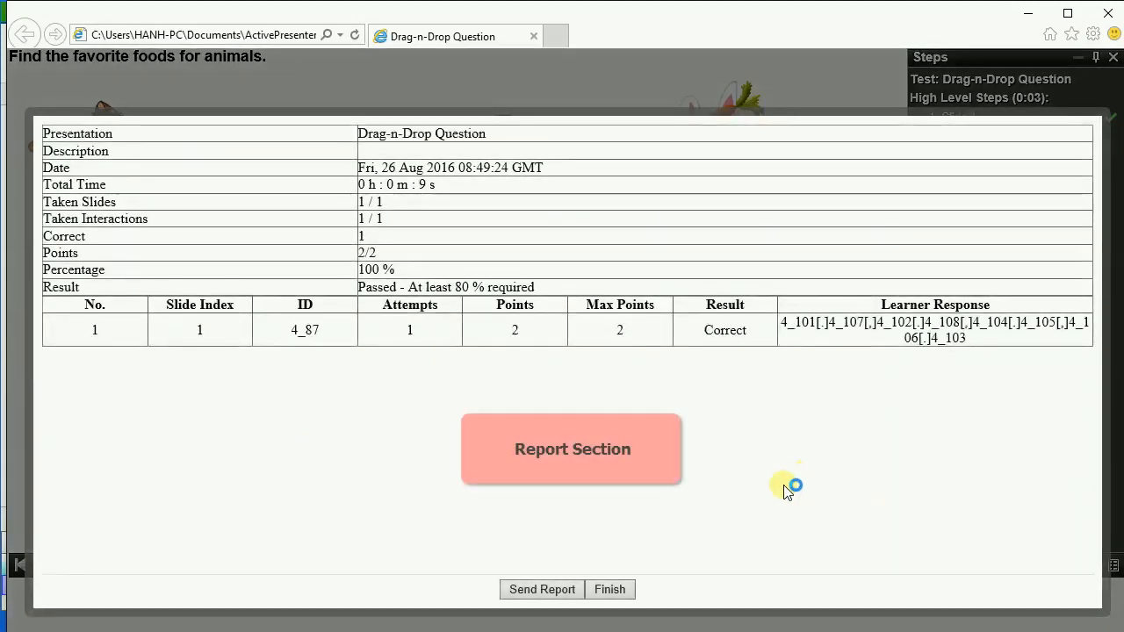